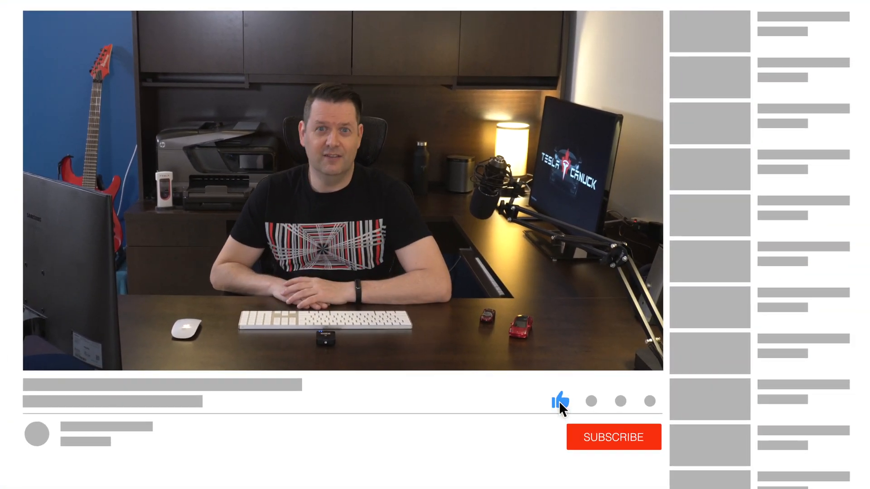
Open the Tesla support article 'Obtain a Copy of the Vehicle Data Associated With Your Tesla Account'.
left_click(613, 437)
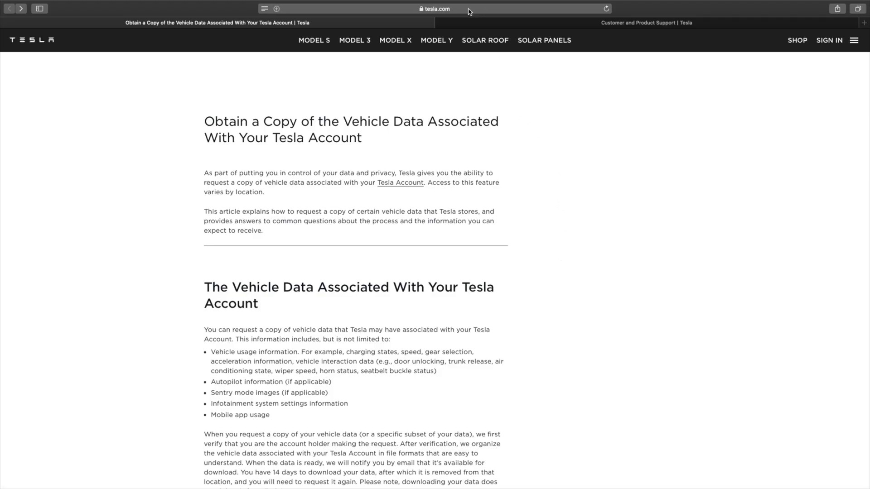
left_click(433, 8)
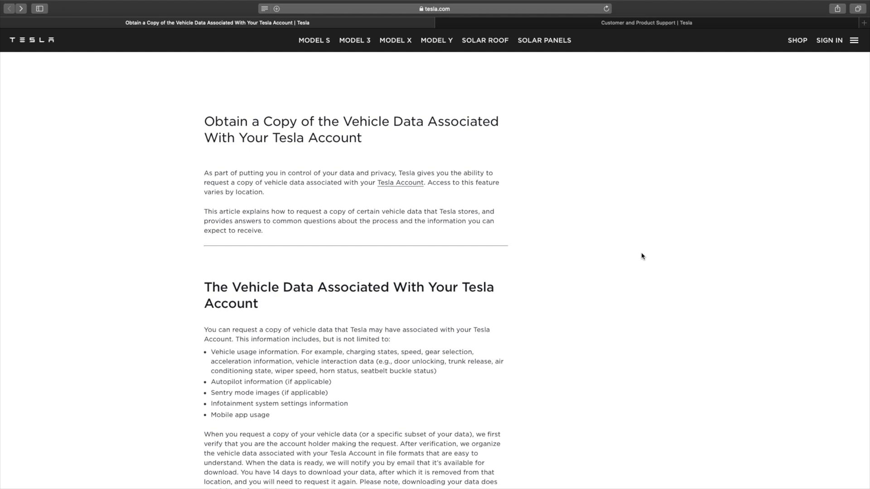
scroll("down", 3)
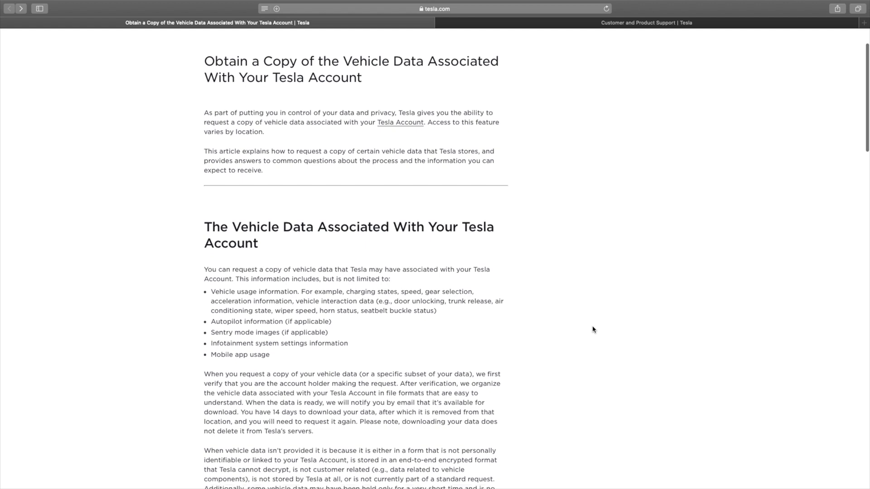
scroll("down", 3)
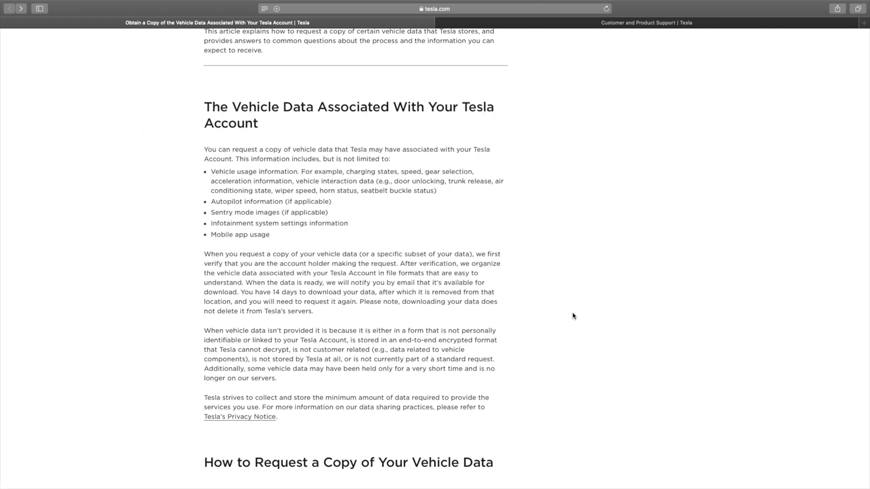
mouse_move(456, 360)
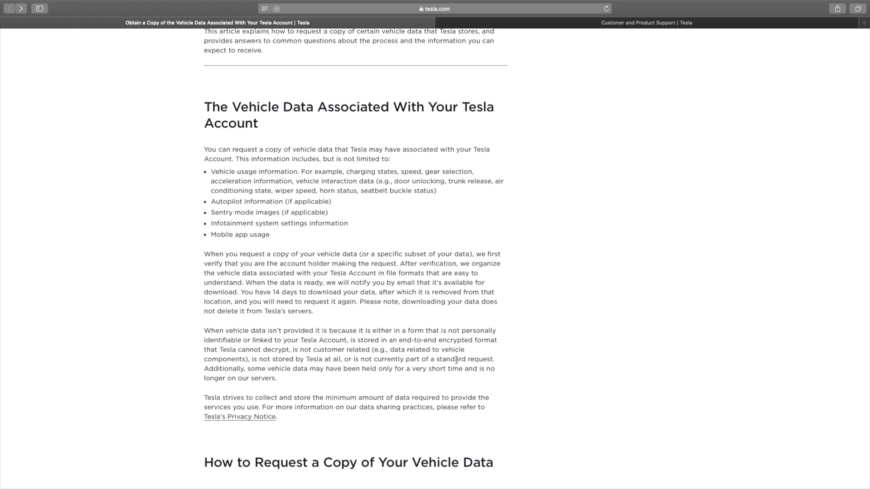
mouse_move(541, 353)
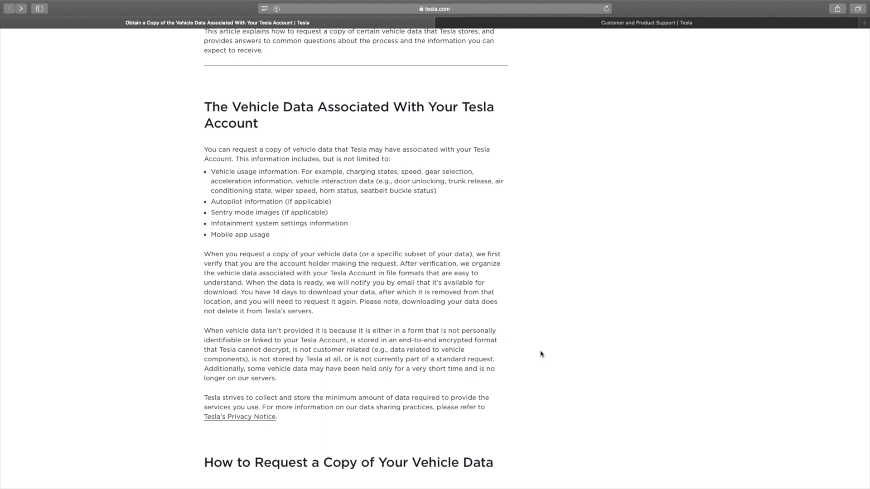
Scroll down to the article's 'How to Request a Copy of Your Vehicle Data' steps.
scroll("down", 3)
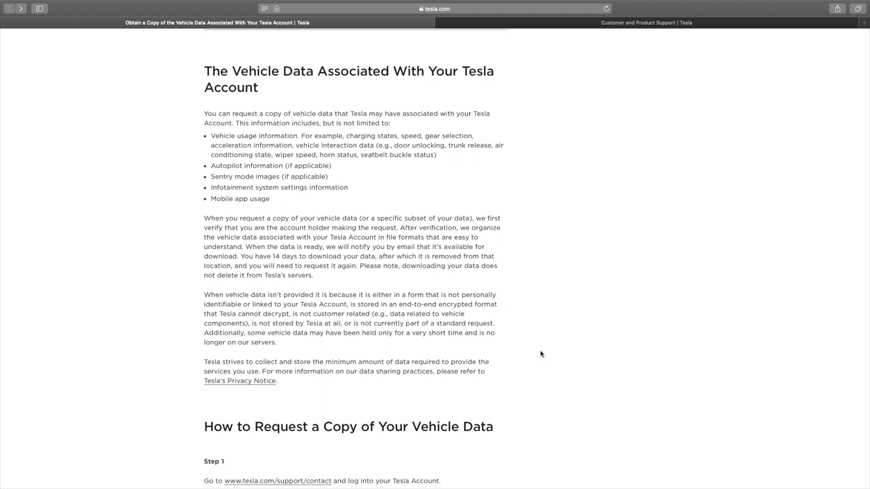
scroll("down", 3)
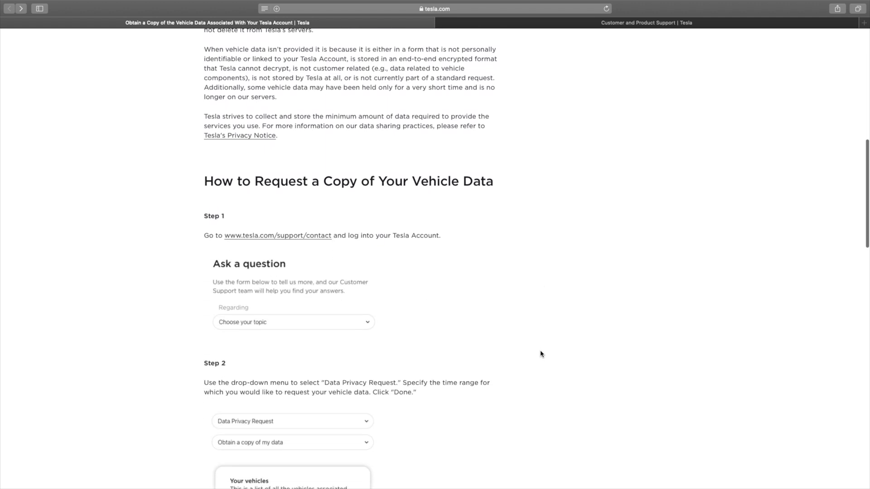
scroll("down", 3)
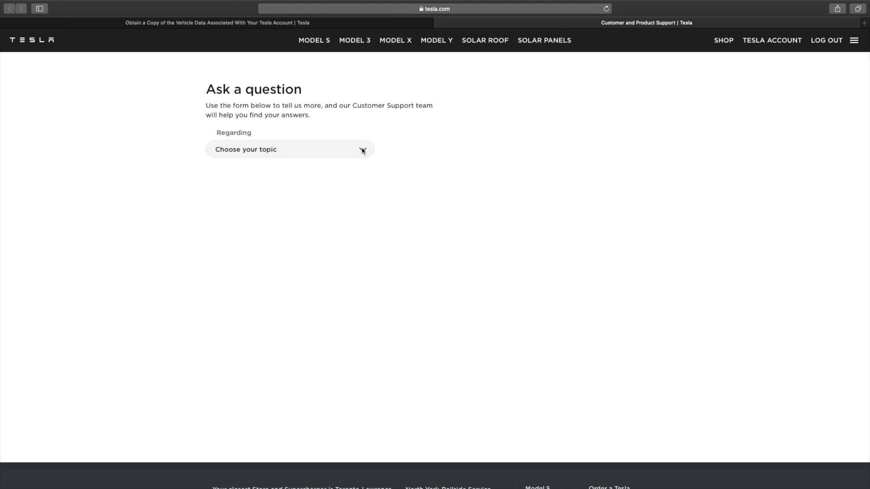
Set Regarding to Data Privacy Request and request type to 'Obtain a copy of my data'.
left_click(291, 150)
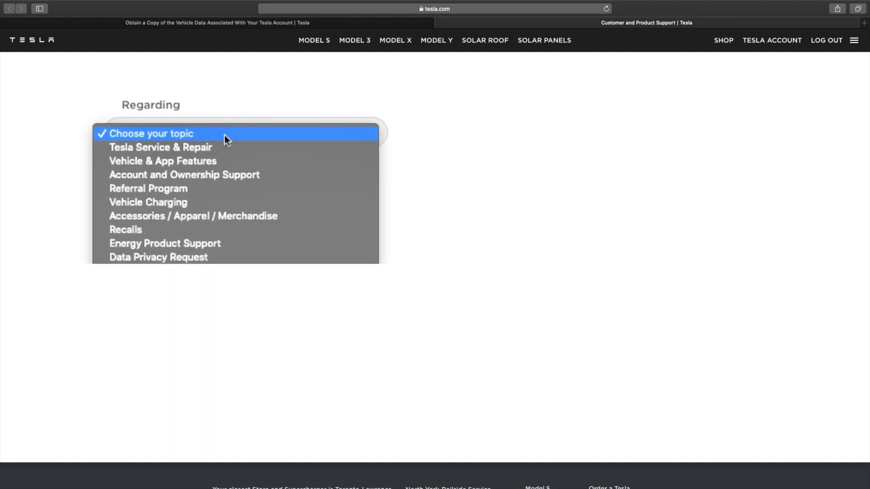
mouse_move(183, 259)
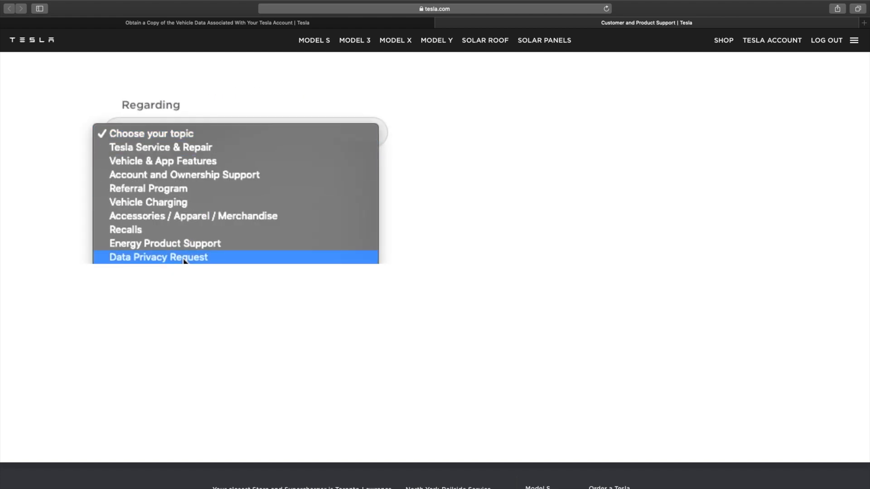
left_click(158, 257)
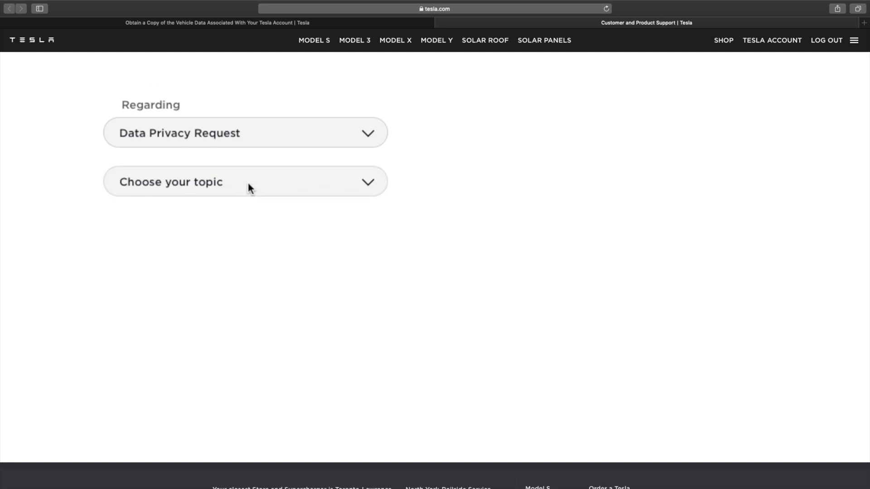
left_click(246, 182)
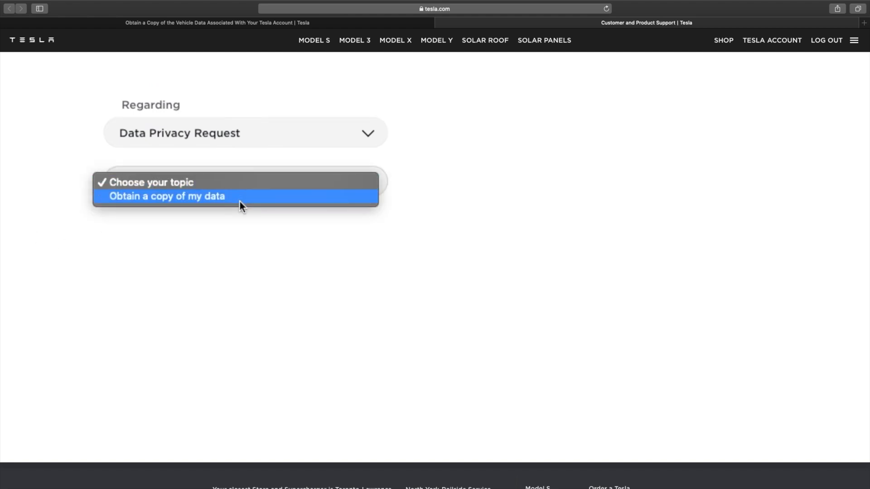
left_click(167, 196)
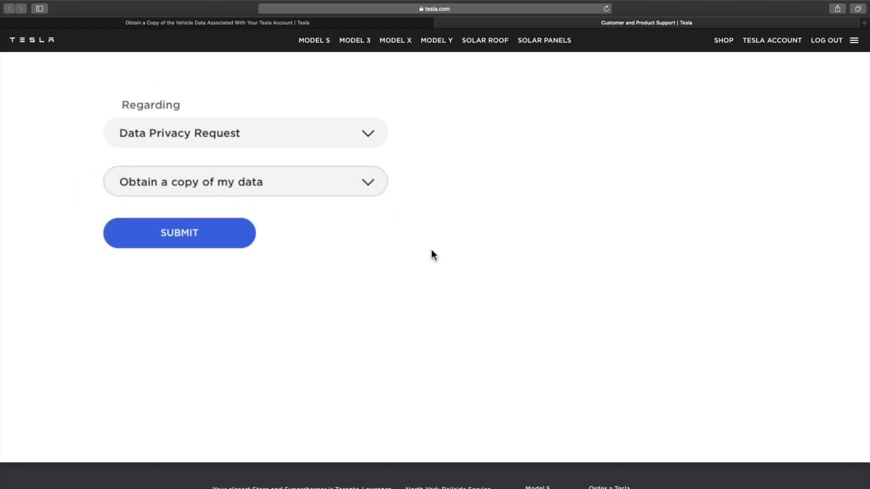